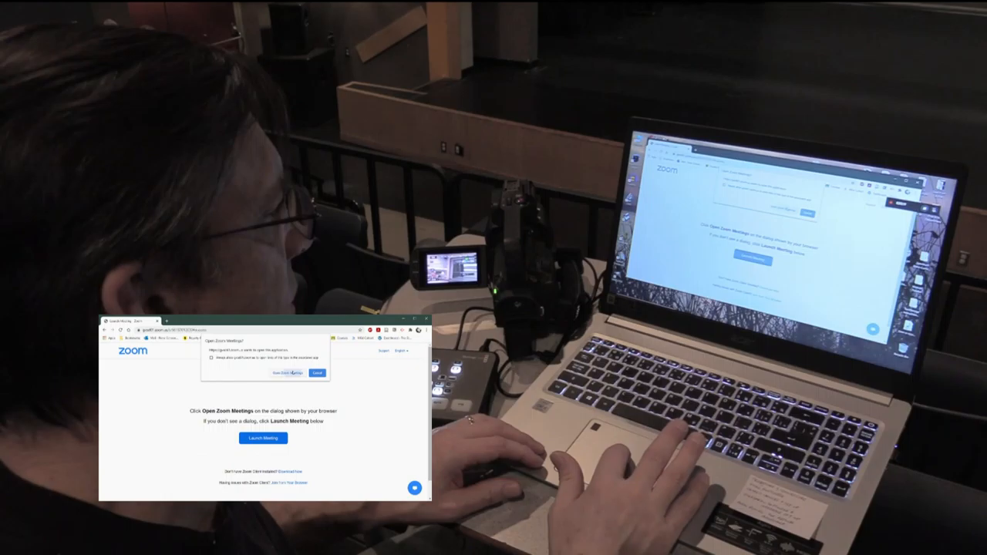
# Accept the 'Open Zoom Meetings?' prompt so the browser launches the Zoom app
pyautogui.click(318, 372)
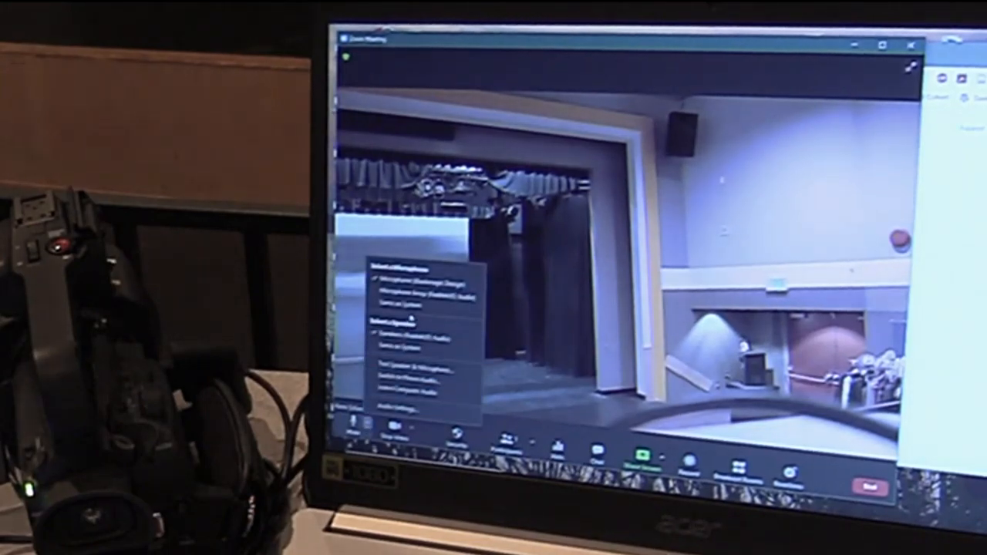
pyautogui.moveTo(417, 279)
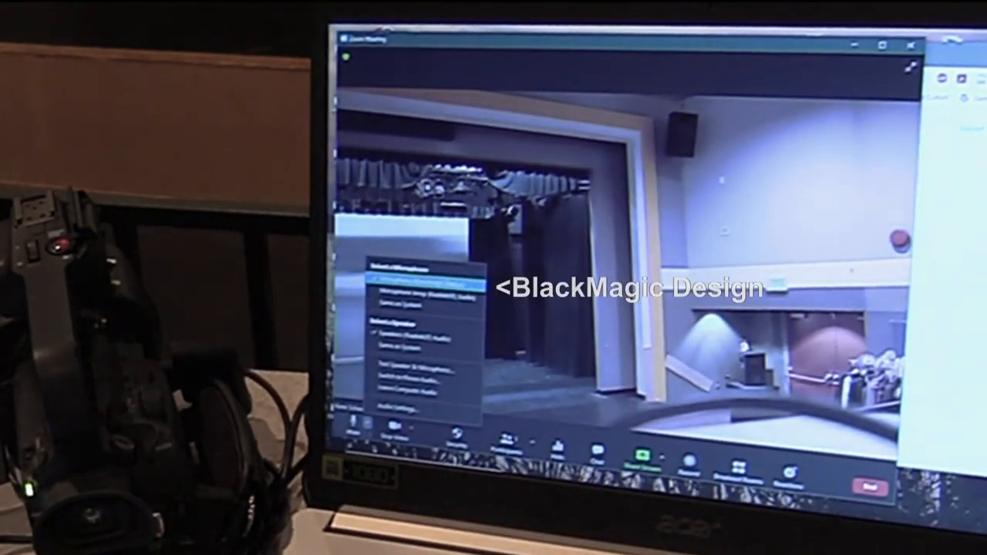
# Choose 'Microphone (Blackmagic Design)' as the meeting's audio input
pyautogui.click(417, 281)
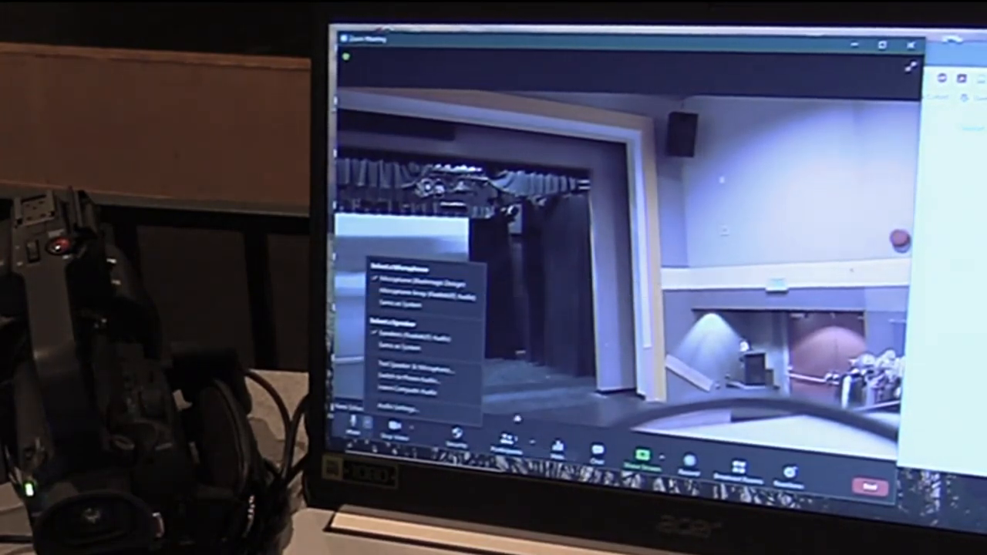